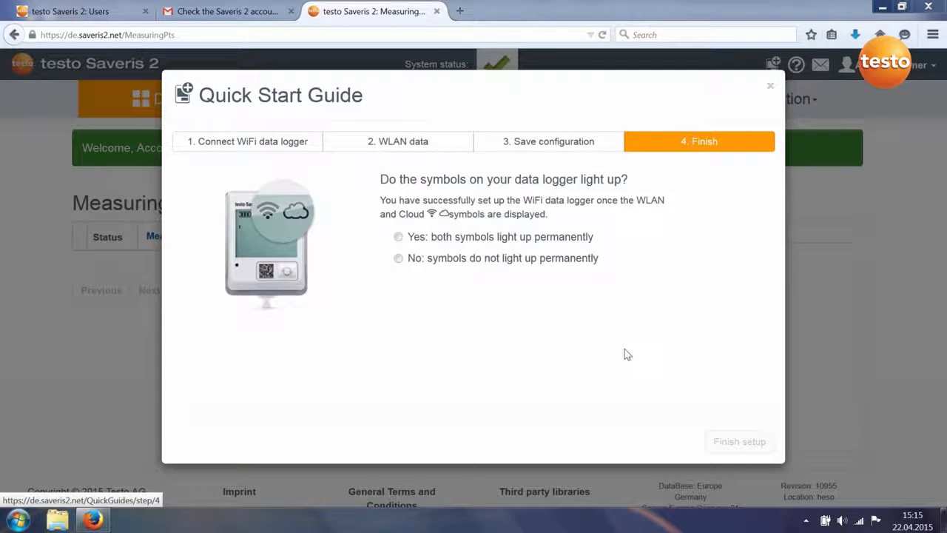
pyautogui.moveTo(575, 283)
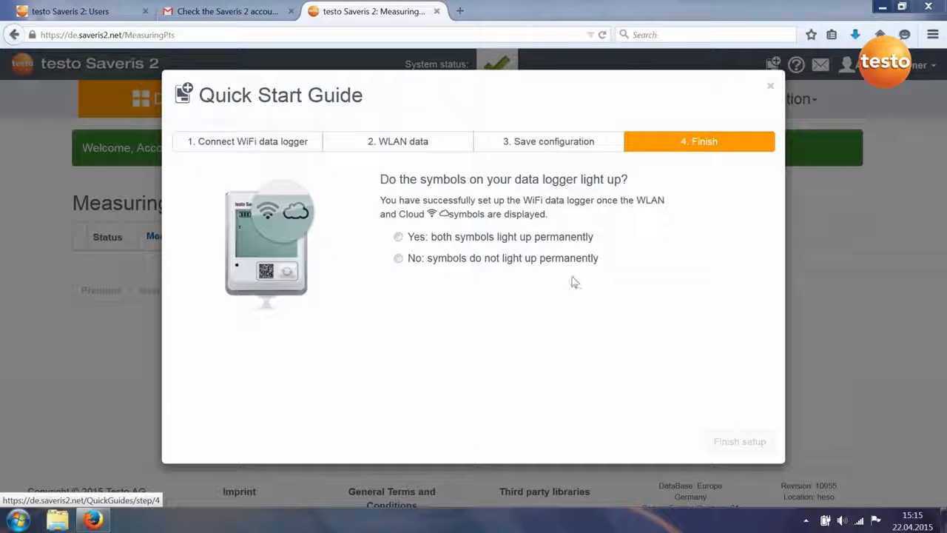
# - Confirm 'Yes: both symbols light up permanently' and finish the setup for logger T1_45801686
pyautogui.click(398, 237)
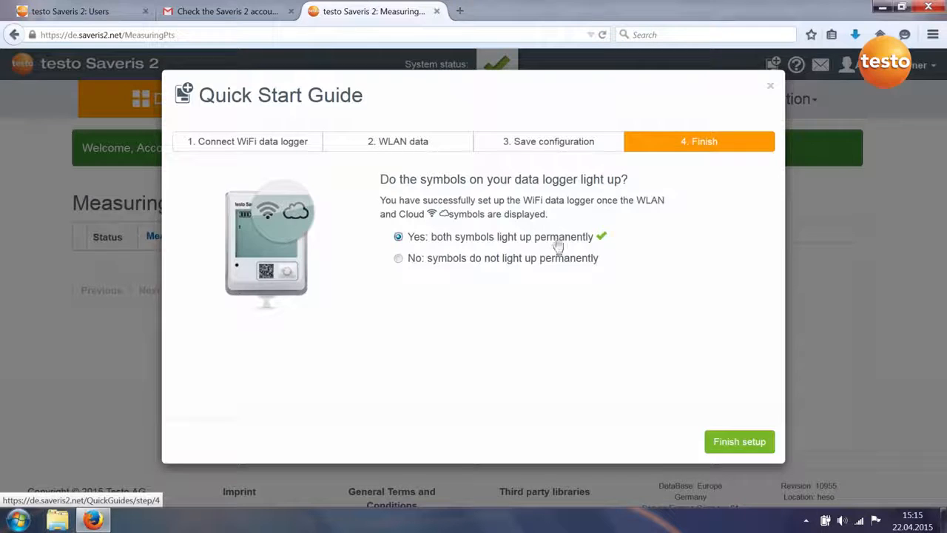
pyautogui.moveTo(739, 441)
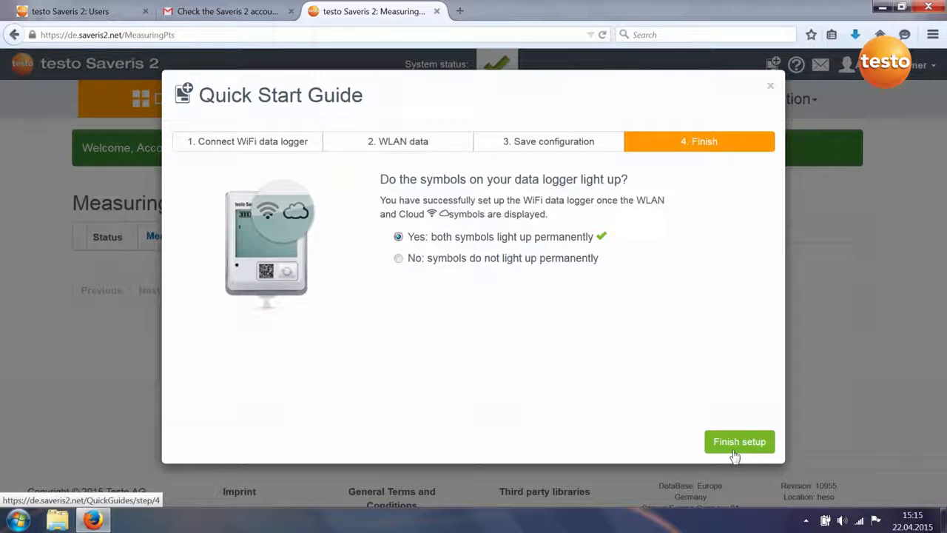
pyautogui.click(740, 441)
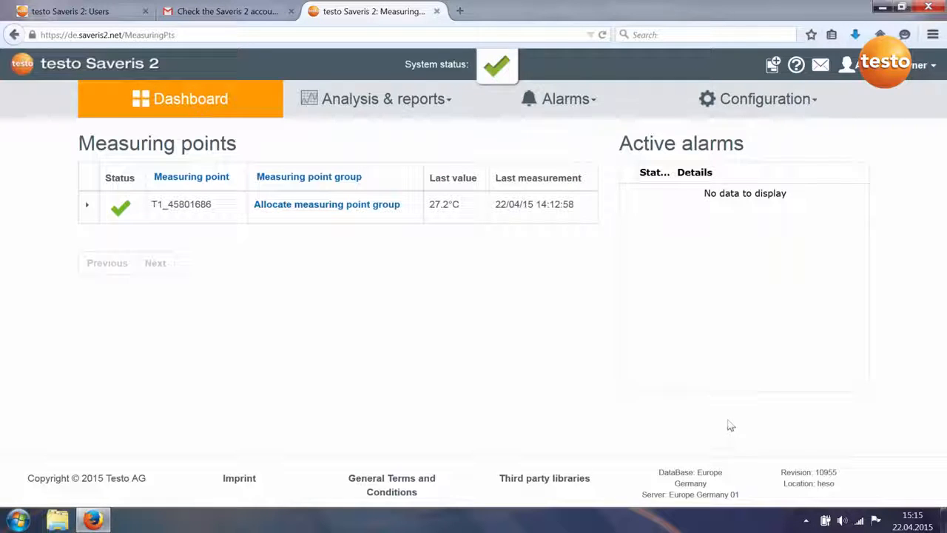
pyautogui.moveTo(766, 164)
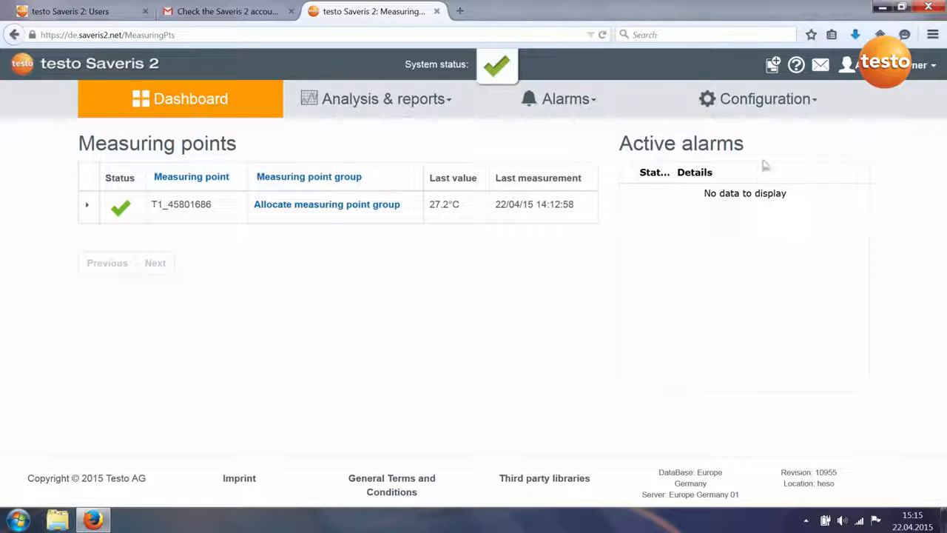
pyautogui.moveTo(772, 65)
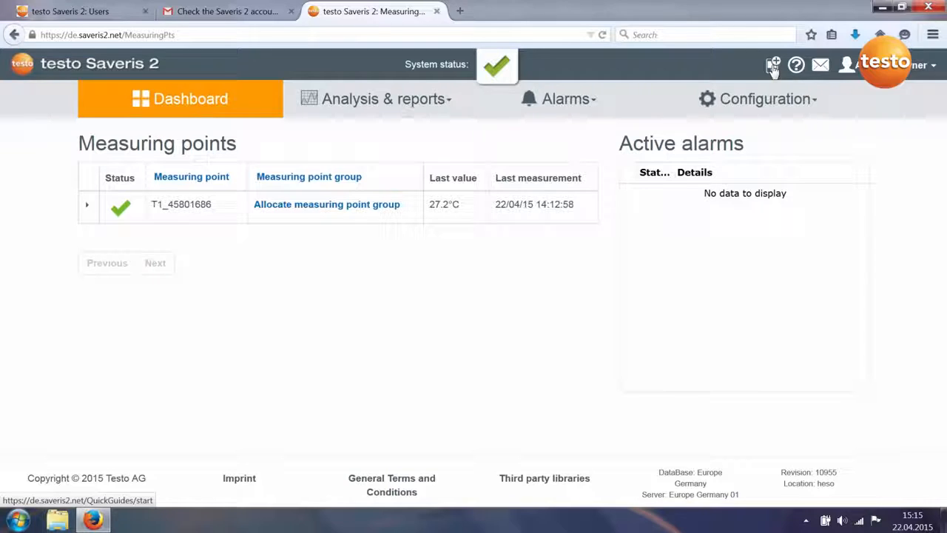